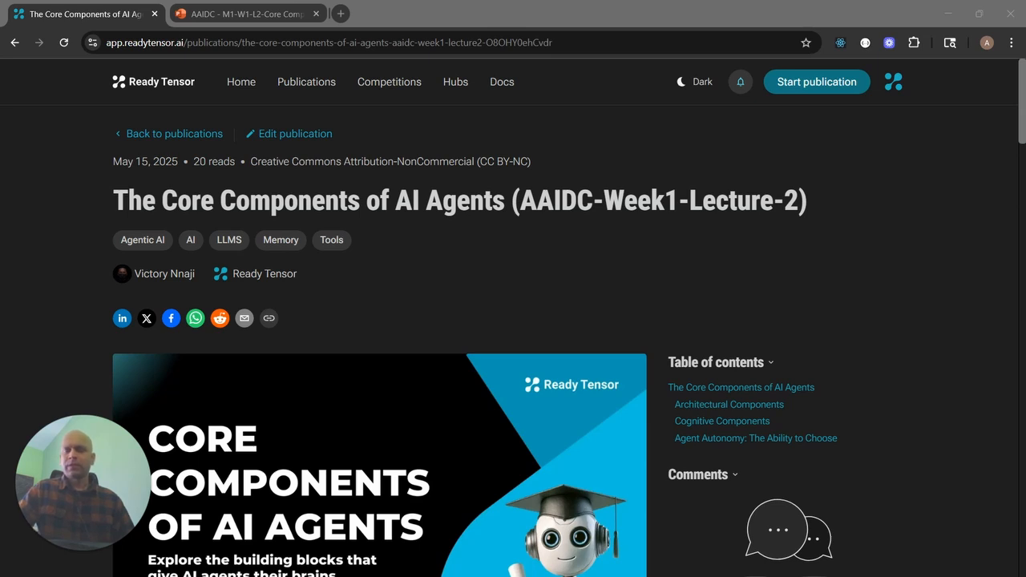
mouse_move(223, 410)
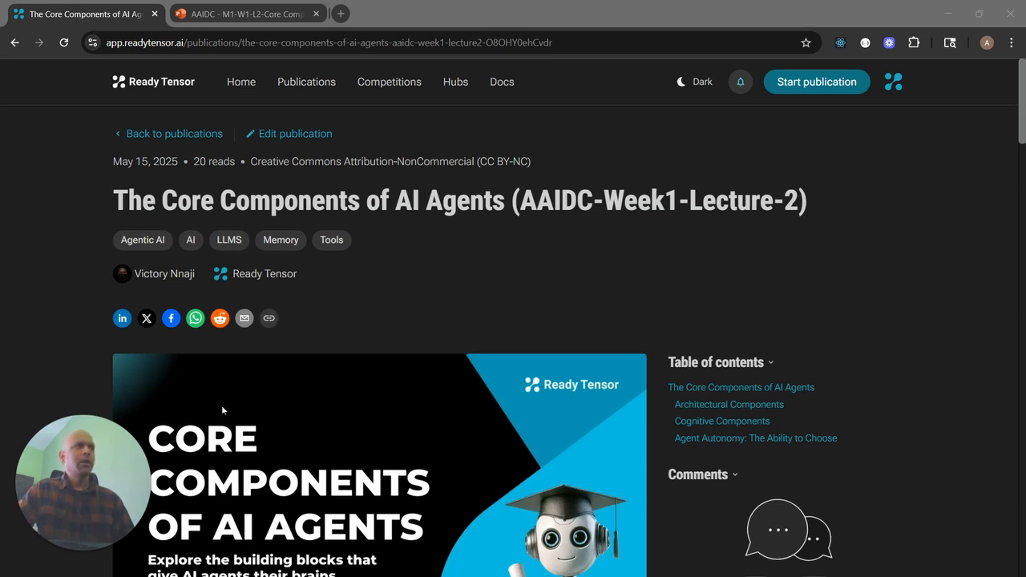
mouse_move(396, 252)
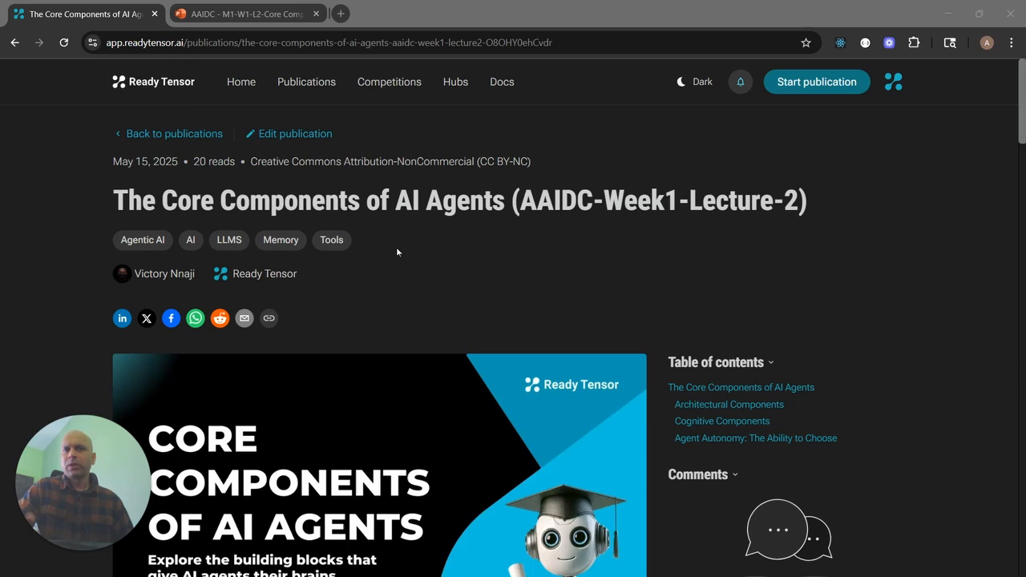
Browse the article diagrams, jump to Cognitive Components, and scroll to the Agent Autonomy section
scroll(down, 3)
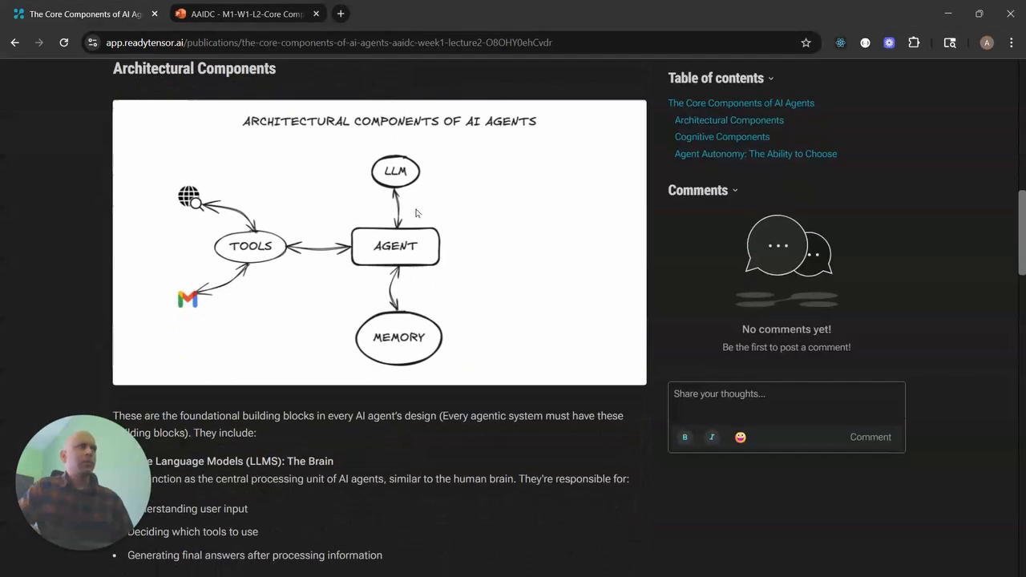
mouse_move(425, 201)
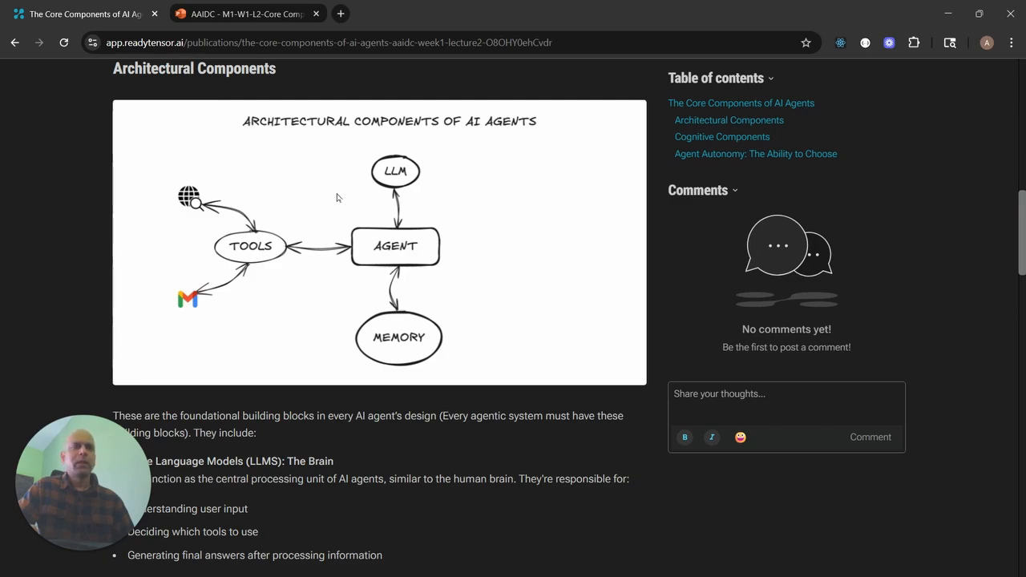
click(721, 136)
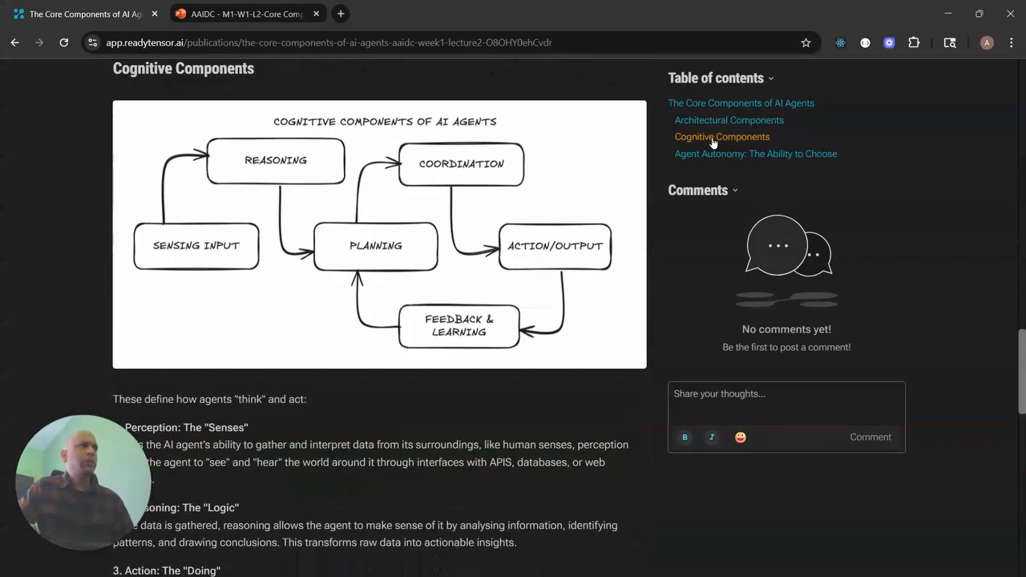
scroll(down, 3)
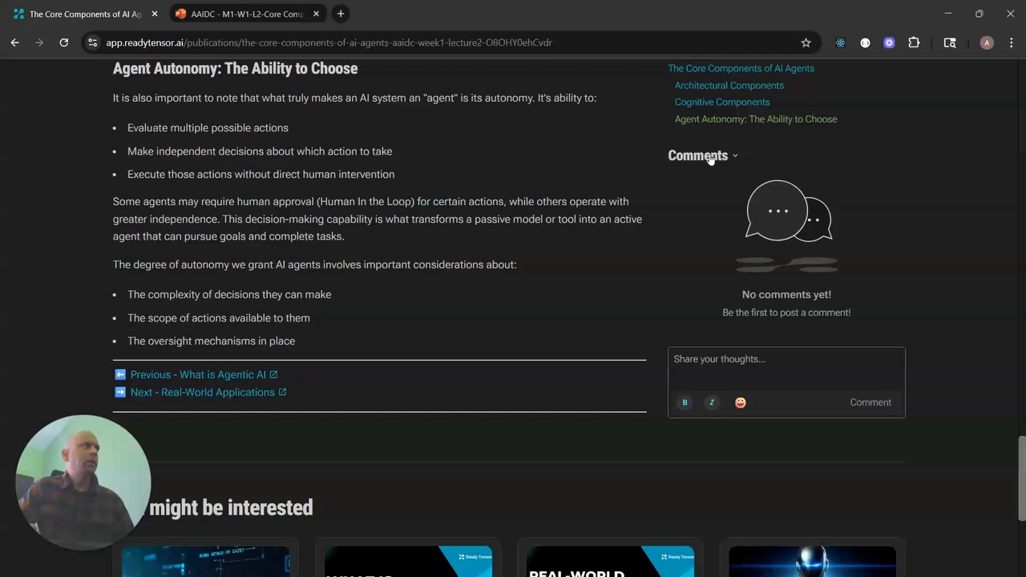
scroll(up, 3)
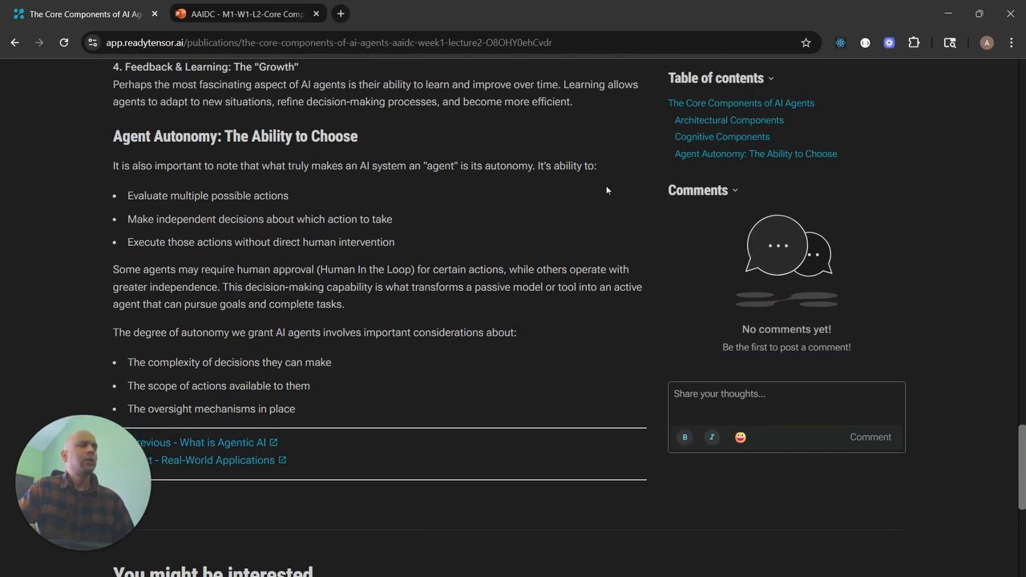
mouse_move(254, 29)
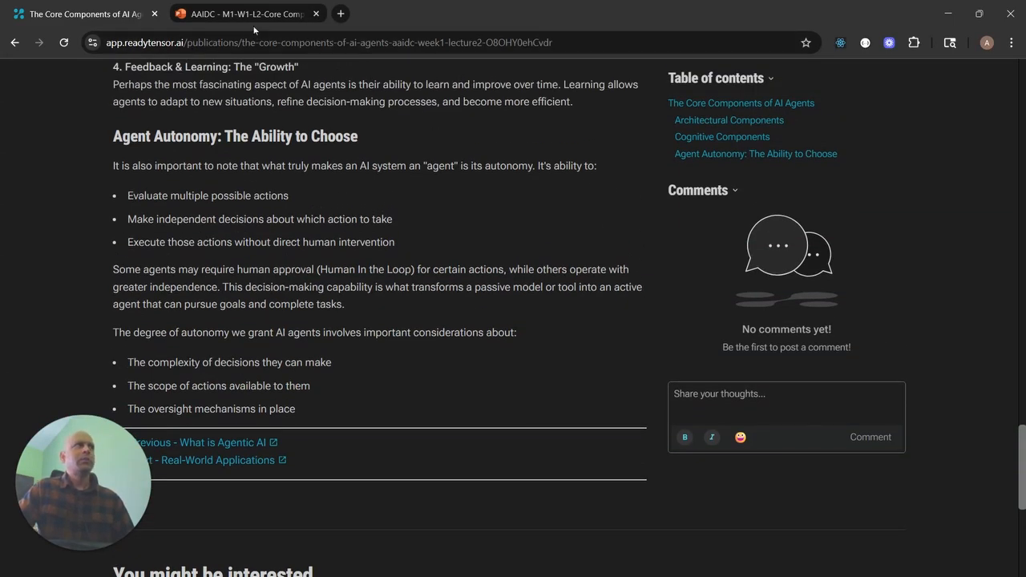
Switch to the AAIDC discussion deck and reach slide 2 on why it is called memory
click(244, 13)
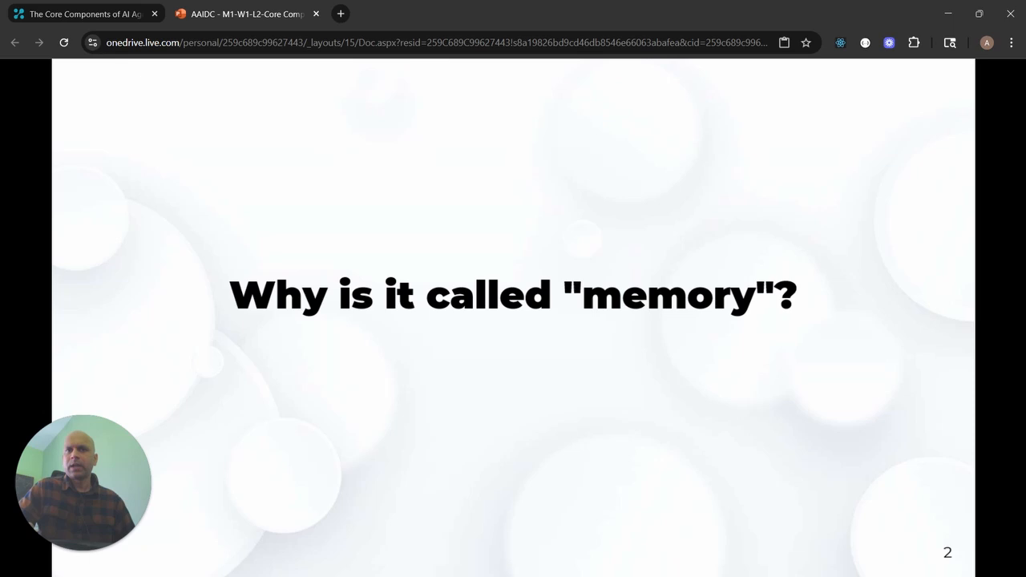
mouse_move(314, 180)
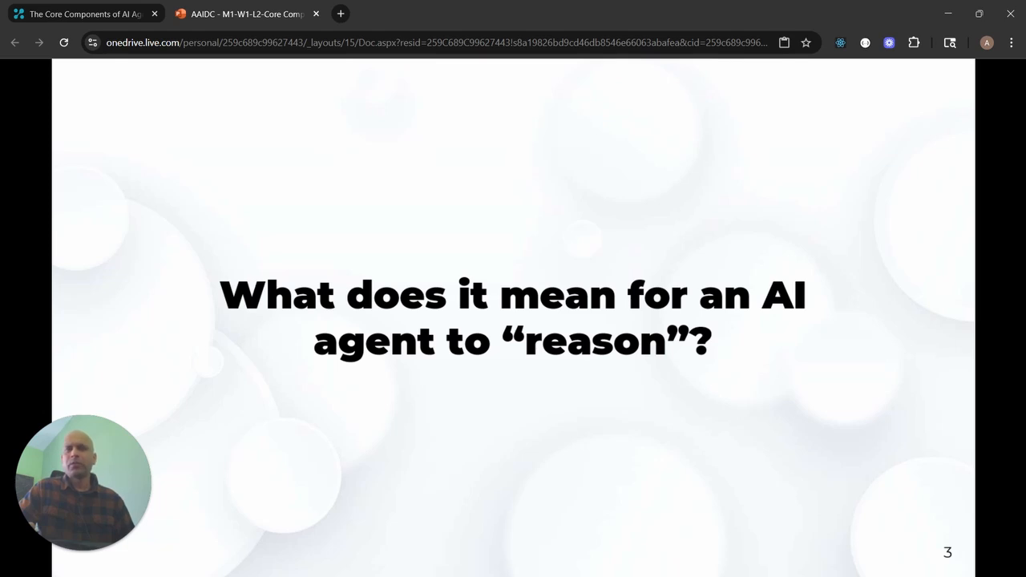
mouse_move(280, 163)
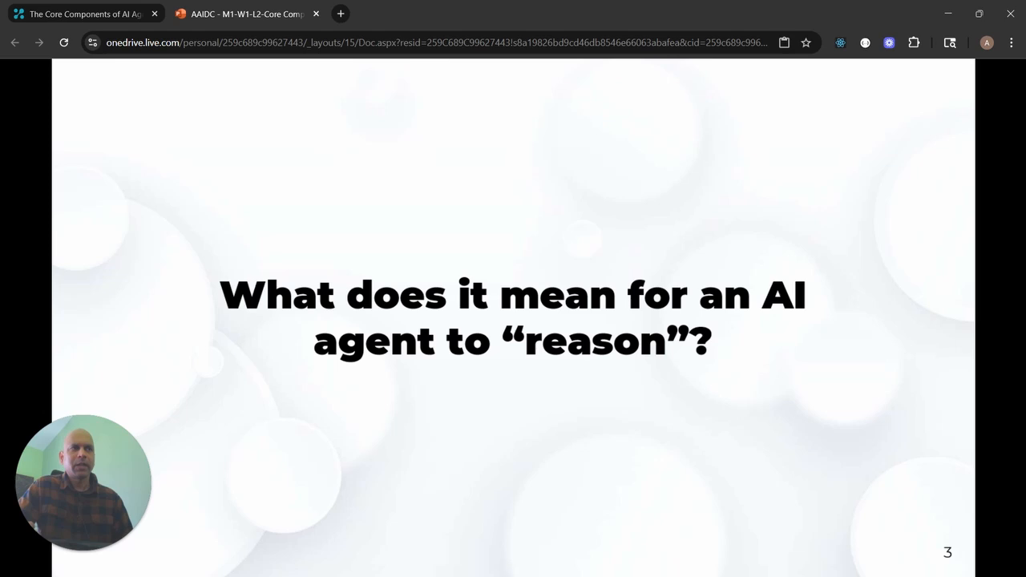
mouse_move(514, 236)
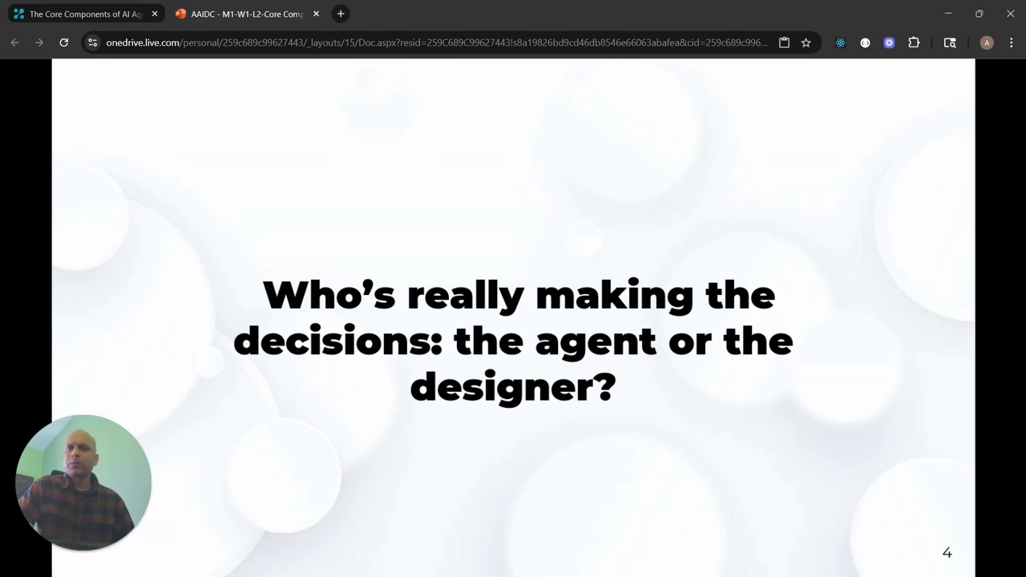
mouse_move(513, 236)
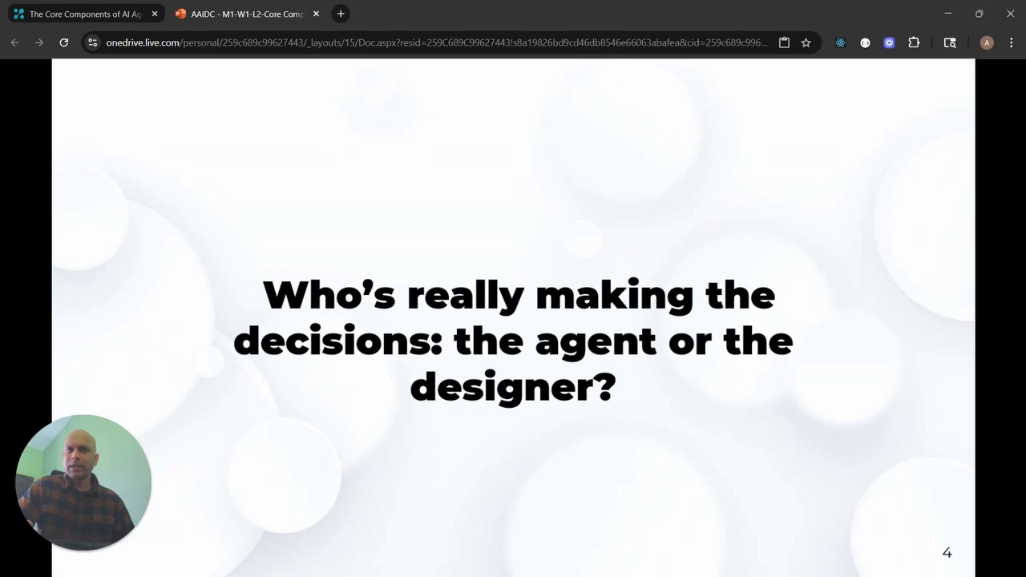
mouse_move(485, 226)
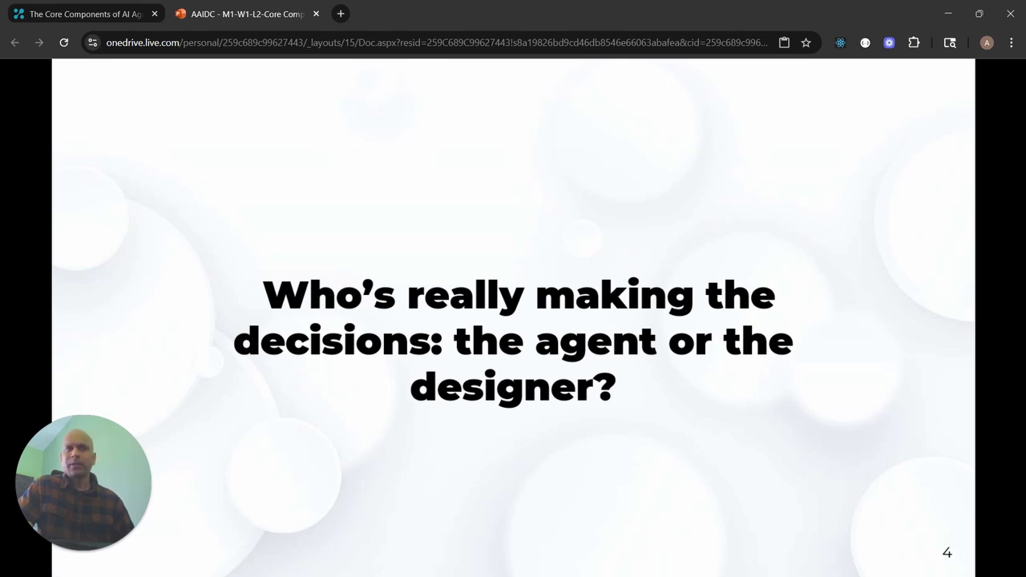
mouse_move(481, 225)
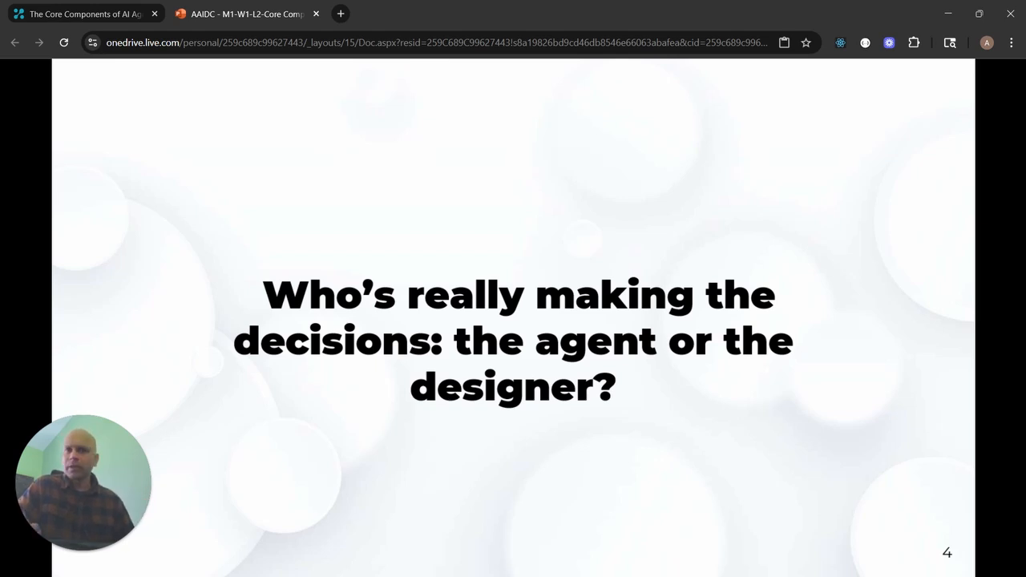
mouse_move(407, 218)
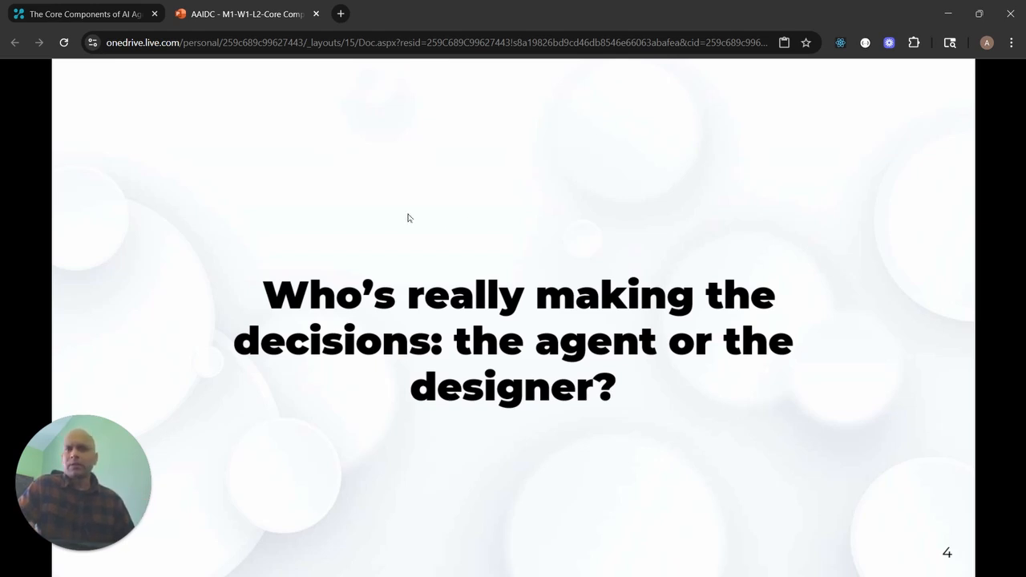
mouse_move(416, 223)
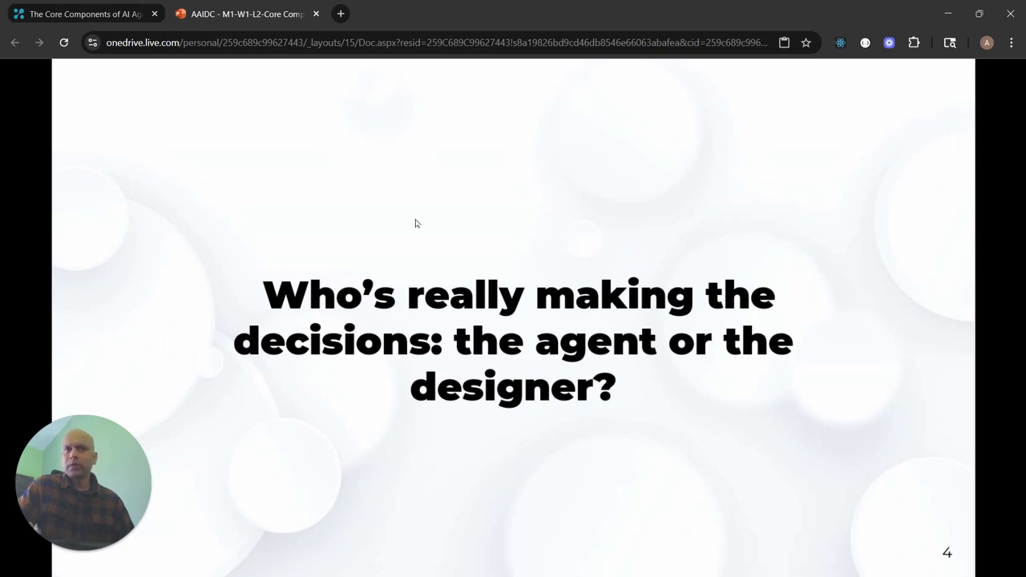